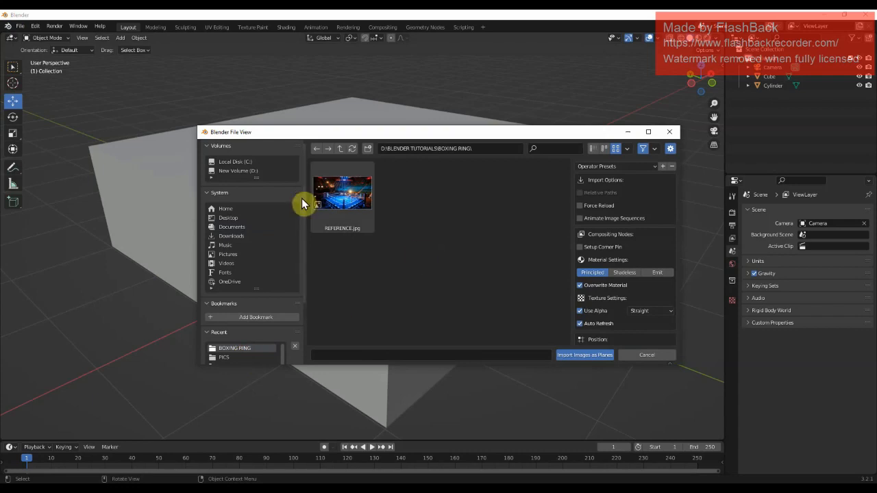
- Import REFERENCE.jpg as an image plane named REFERENCE
{"action": "left_click", "coordinate": [585, 355]}
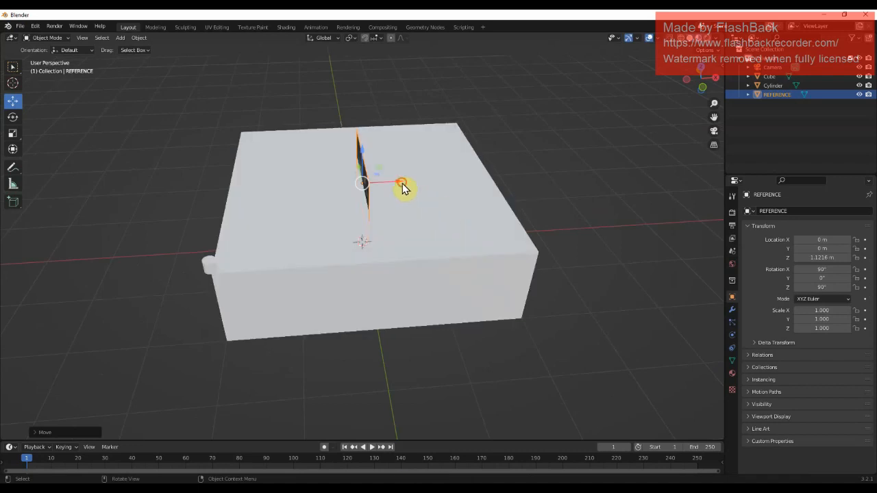
- Scale up the REFERENCE plane and move it above and behind the box
{"action": "left_click_drag", "start_coordinate": [401, 183], "coordinate": [411, 106]}
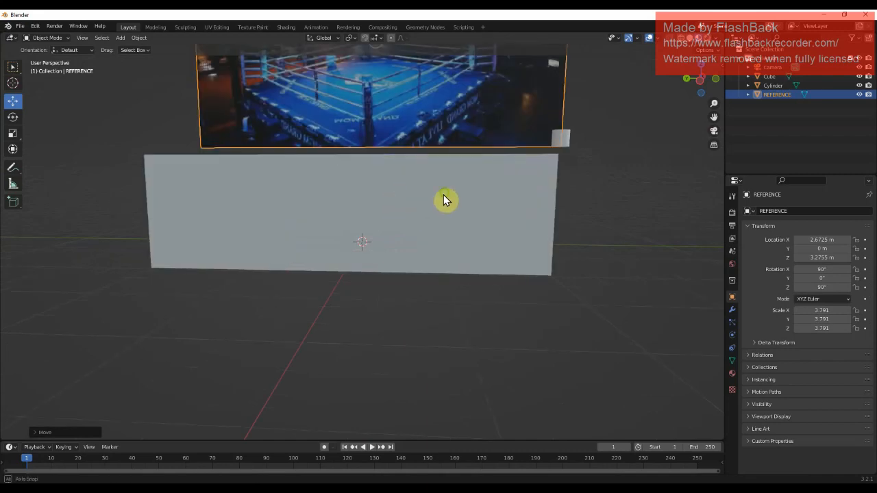
{"action": "left_click_drag", "start_coordinate": [445, 199], "coordinate": [499, 161]}
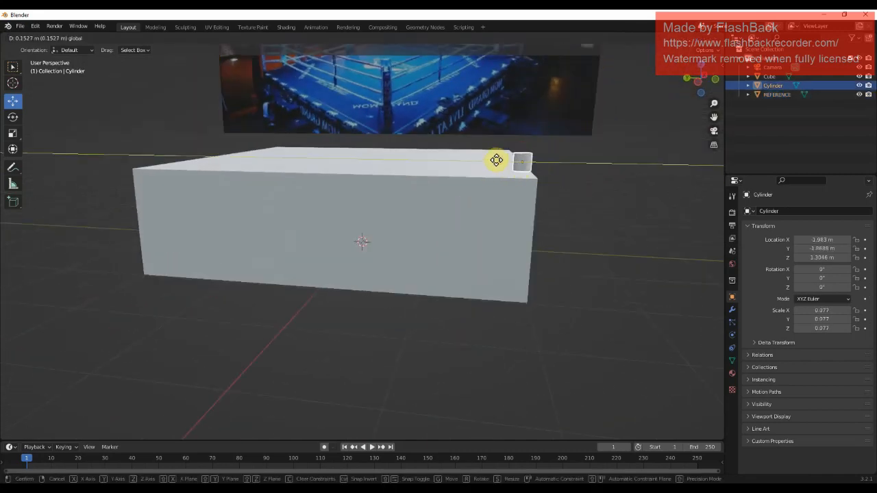
- Move the cylinder post onto a top corner of the ring box and confirm
{"action": "left_click_drag", "start_coordinate": [496, 161], "coordinate": [527, 136]}
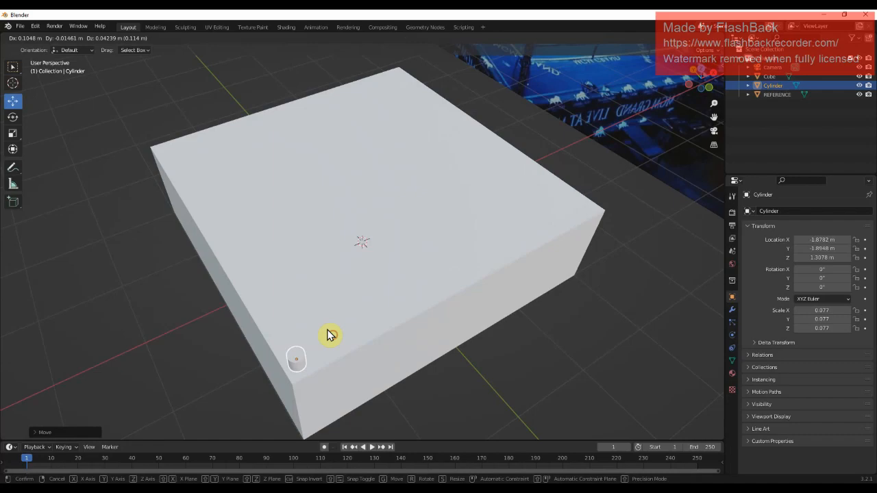
{"action": "left_click", "coordinate": [331, 336]}
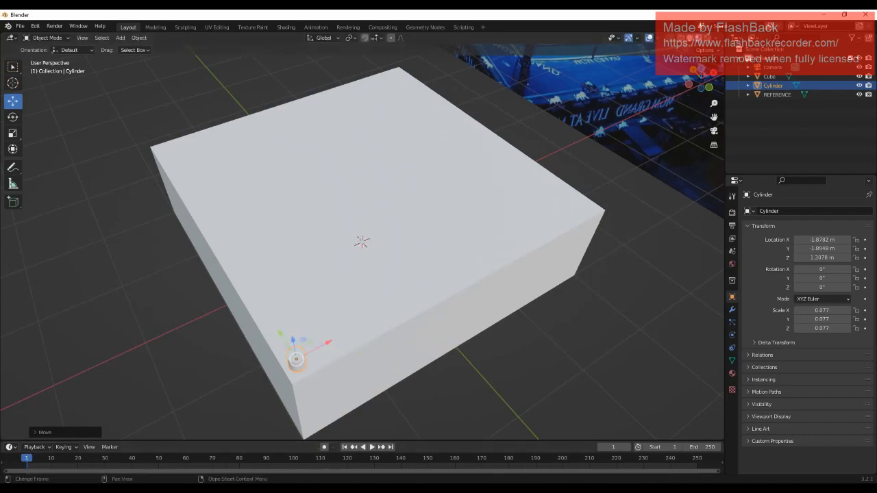